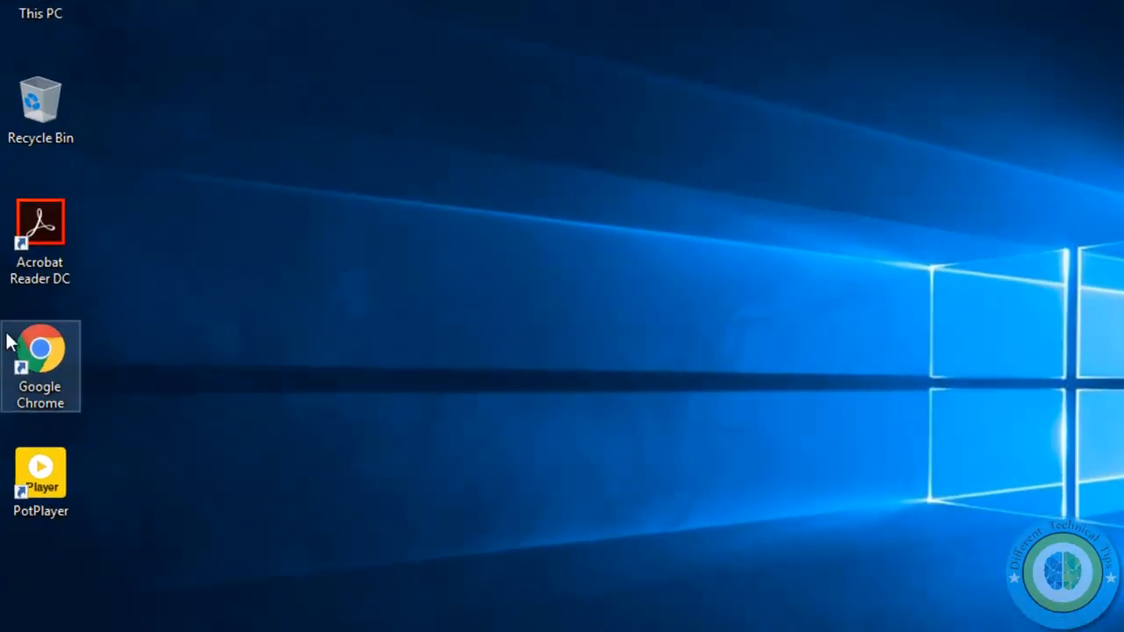
- Launch Google Chrome from the desktop and go to its Settings page via the three-dot menu
{"action": "double_click", "coordinate": [40, 366]}
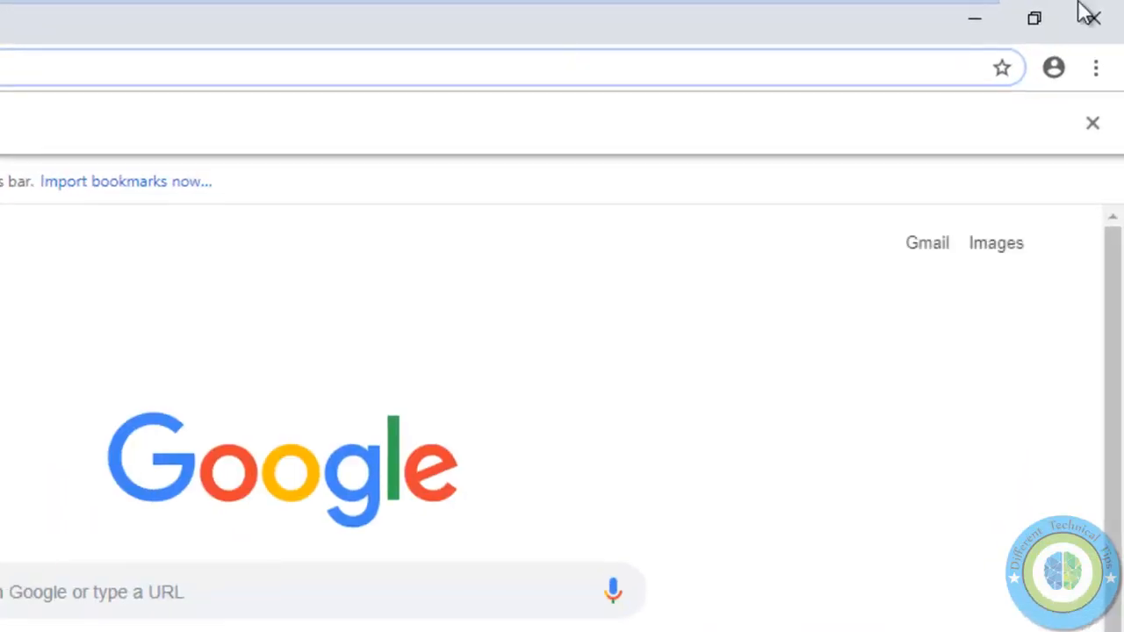
{"action": "mouse_move", "coordinate": [1091, 67]}
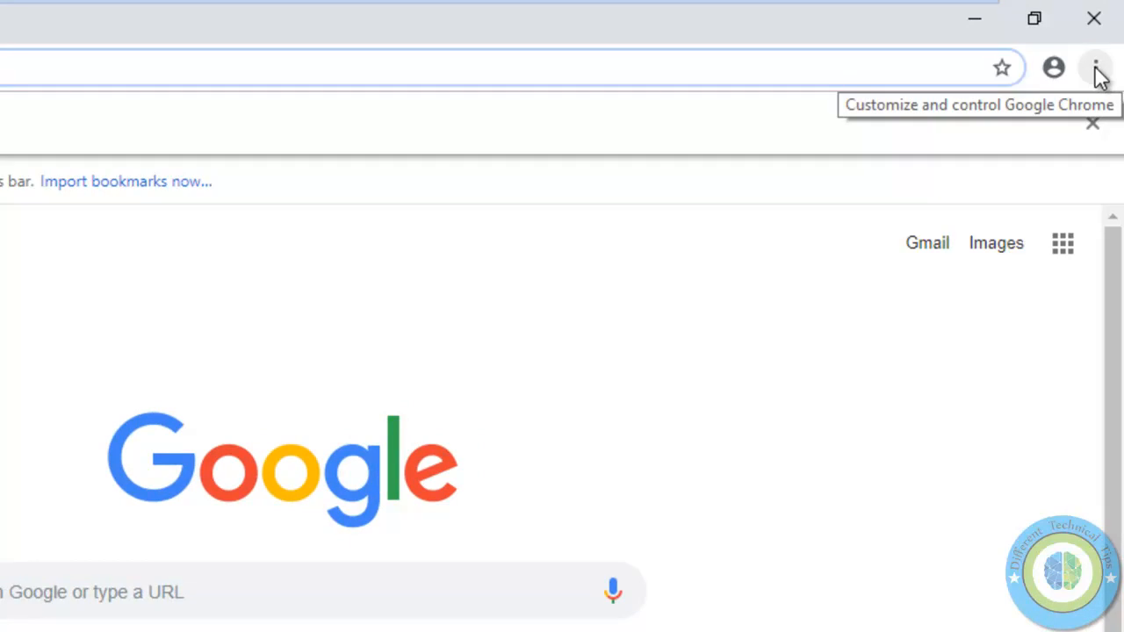
{"action": "left_click", "coordinate": [1097, 66]}
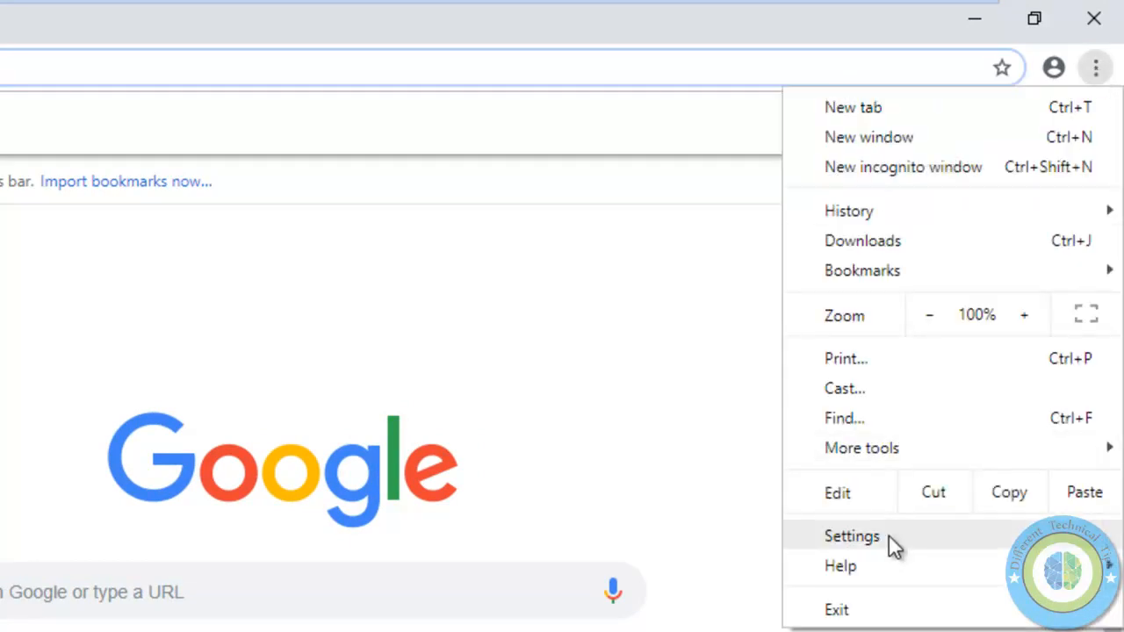
{"action": "left_click", "coordinate": [850, 538]}
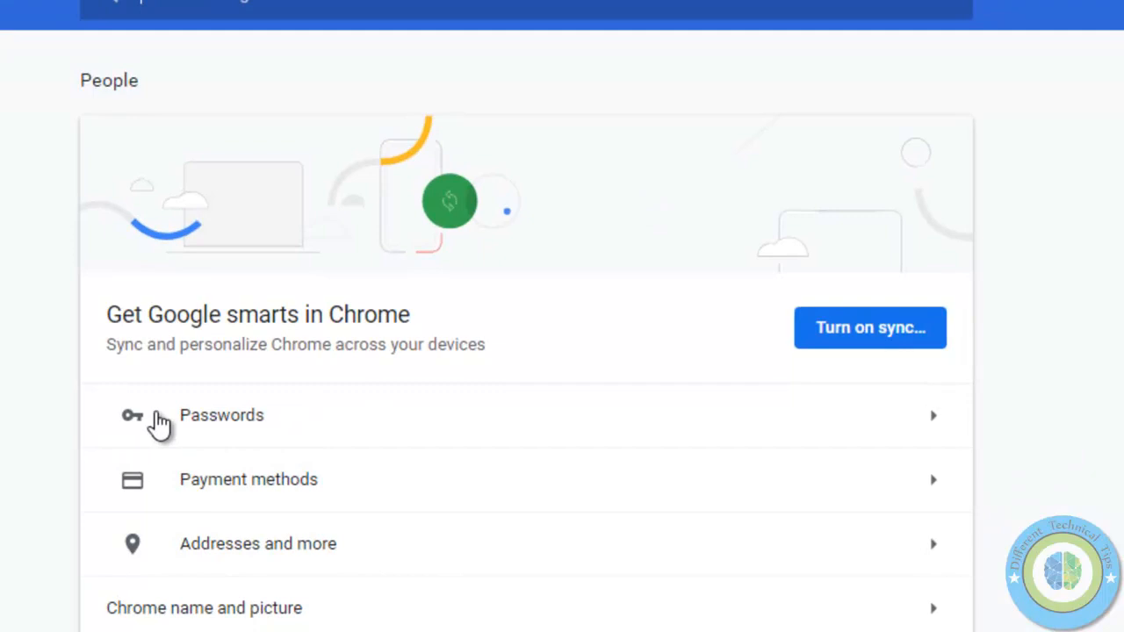
{"action": "mouse_move", "coordinate": [130, 446]}
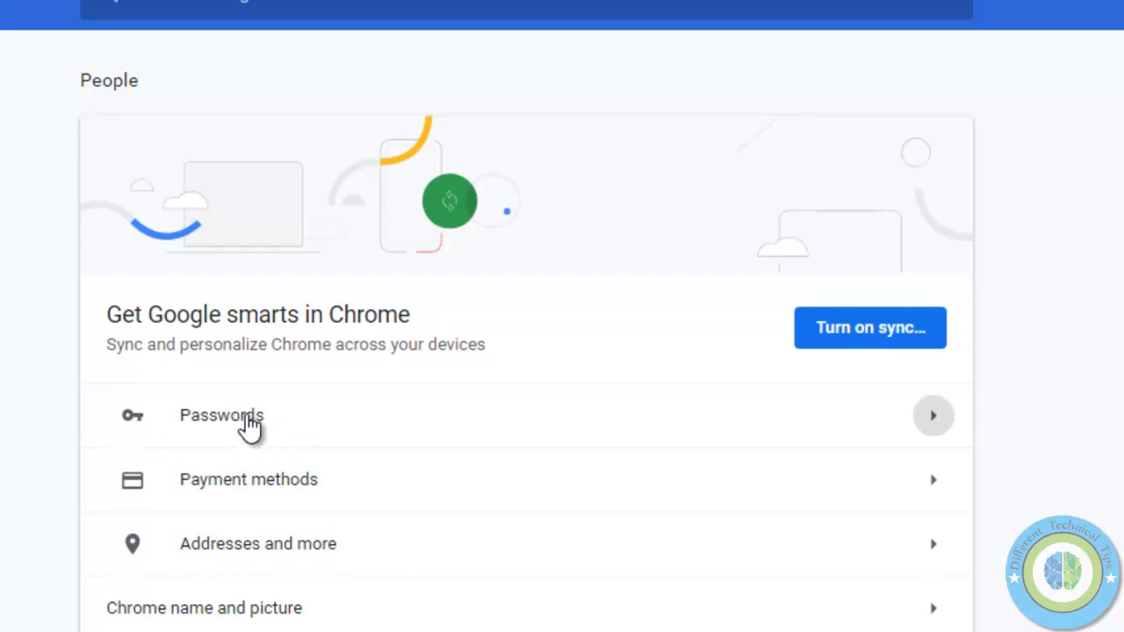
- In the Passwords settings, switch off 'Offer to save passwords', leaving Auto Sign-in on
{"action": "left_click", "coordinate": [221, 418]}
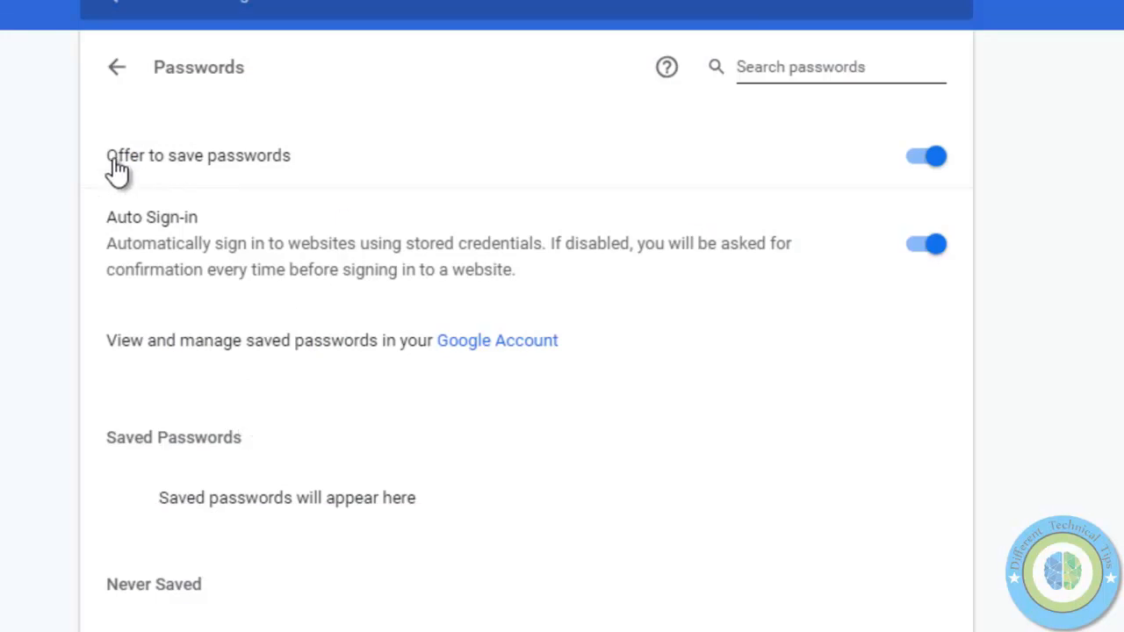
{"action": "mouse_move", "coordinate": [225, 176]}
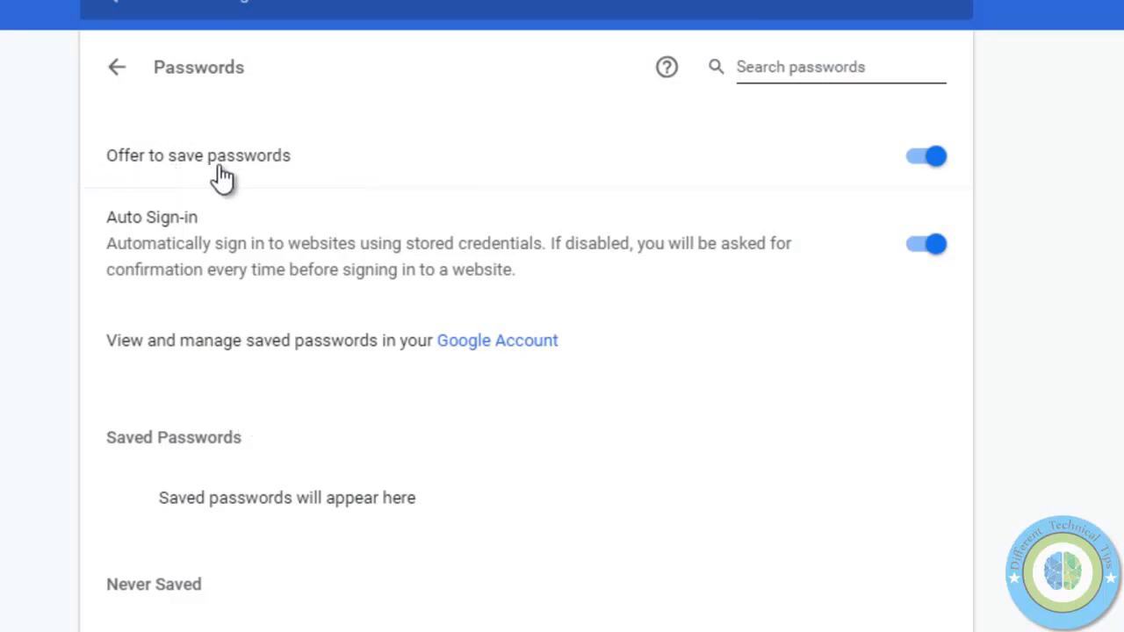
{"action": "mouse_move", "coordinate": [920, 160]}
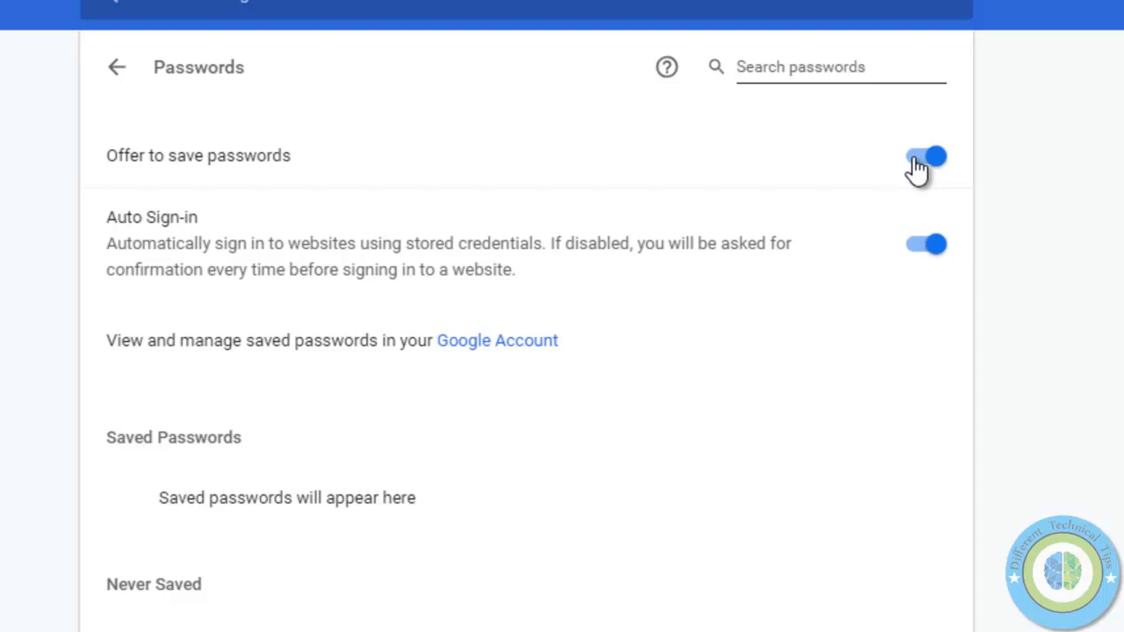
{"action": "left_click", "coordinate": [926, 156]}
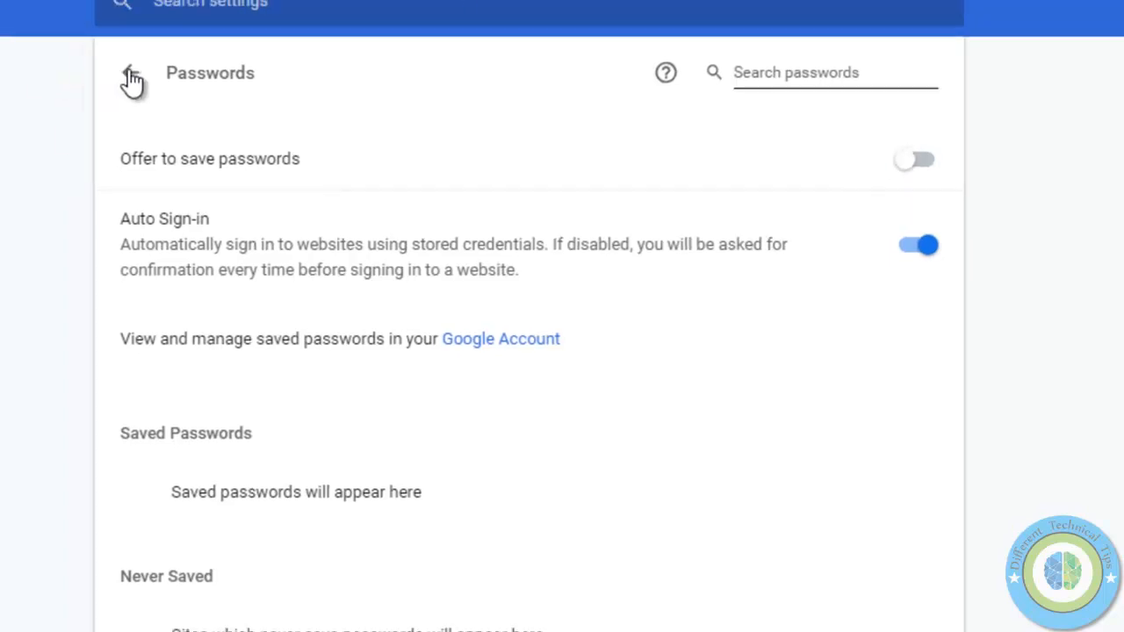
- Return to the main Settings page and close Chrome to the Windows desktop
{"action": "left_click", "coordinate": [128, 74]}
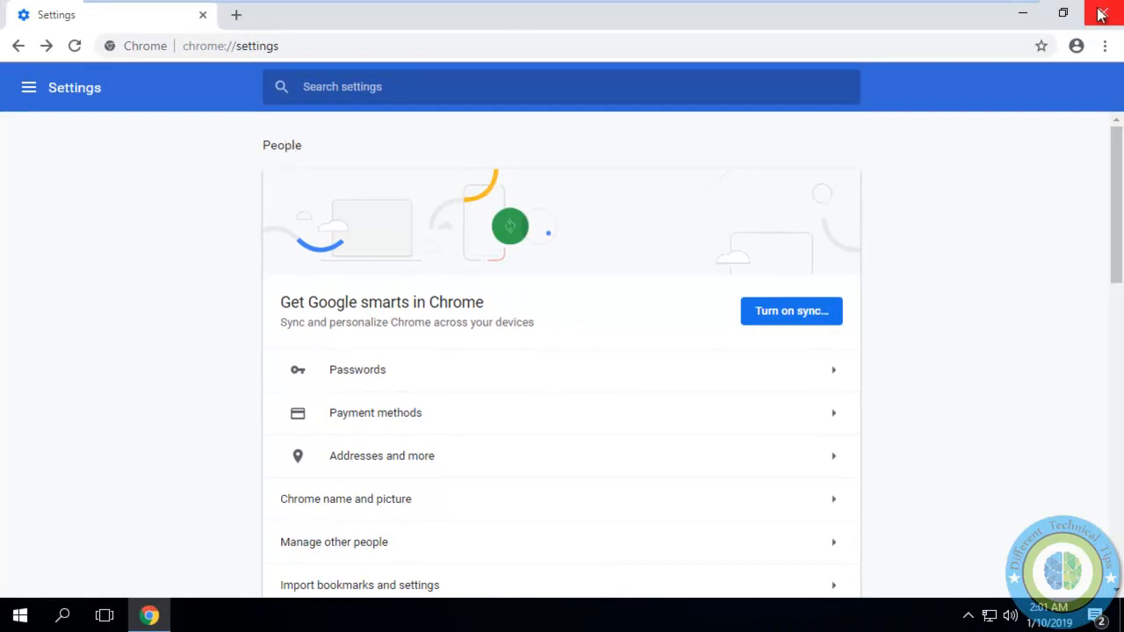
{"action": "left_click", "coordinate": [1105, 14]}
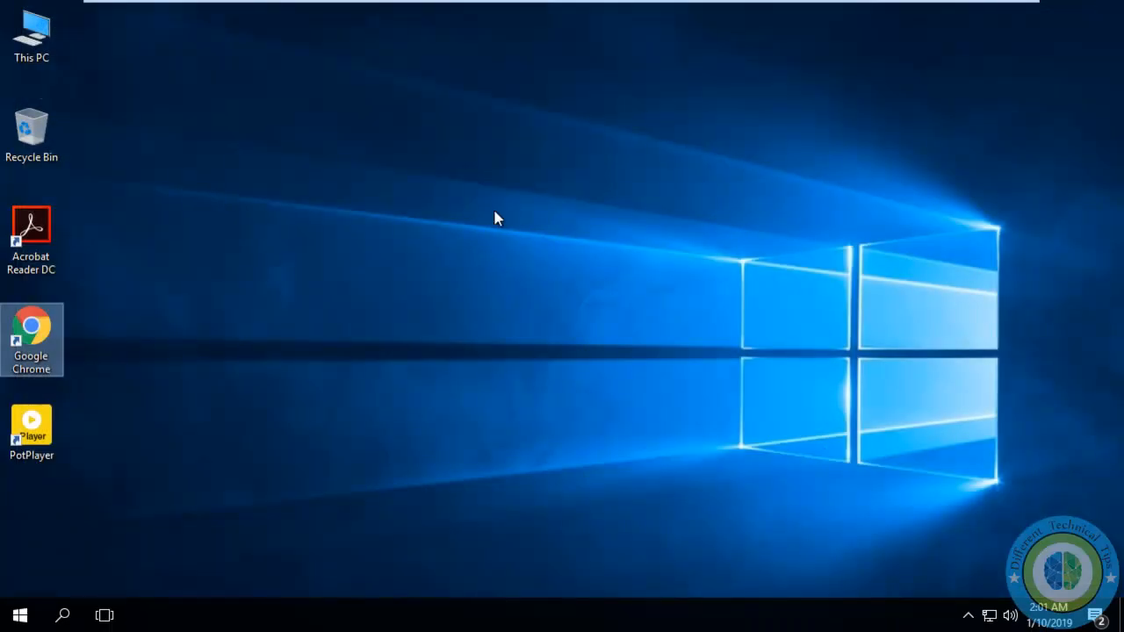